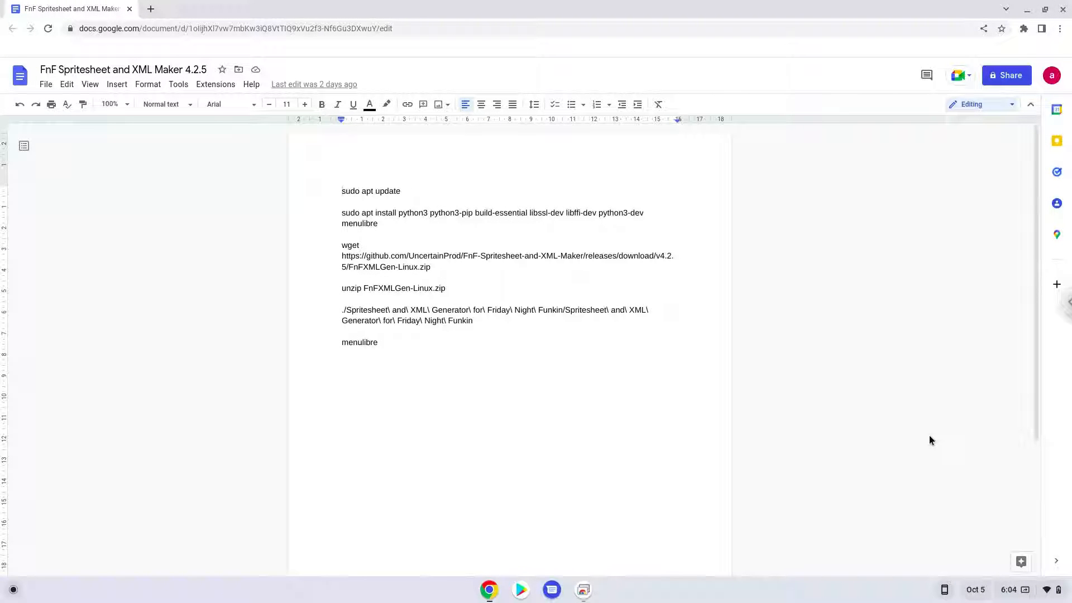
# - Focus the Linux setup command list in Docs and open ChromeOS Quick Settings
pyautogui.click(342, 191)
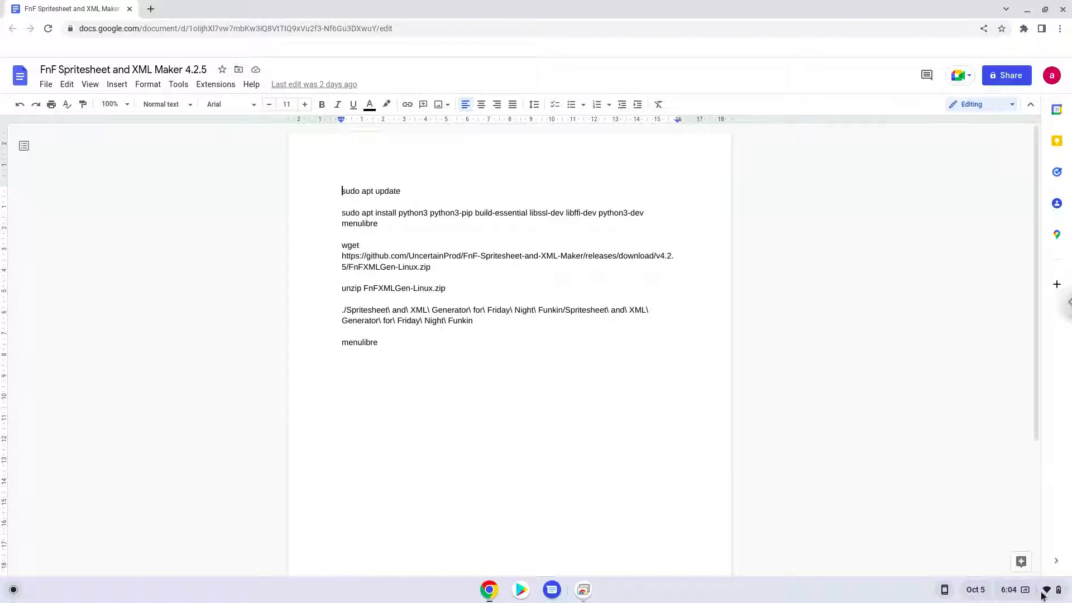
pyautogui.click(1039, 590)
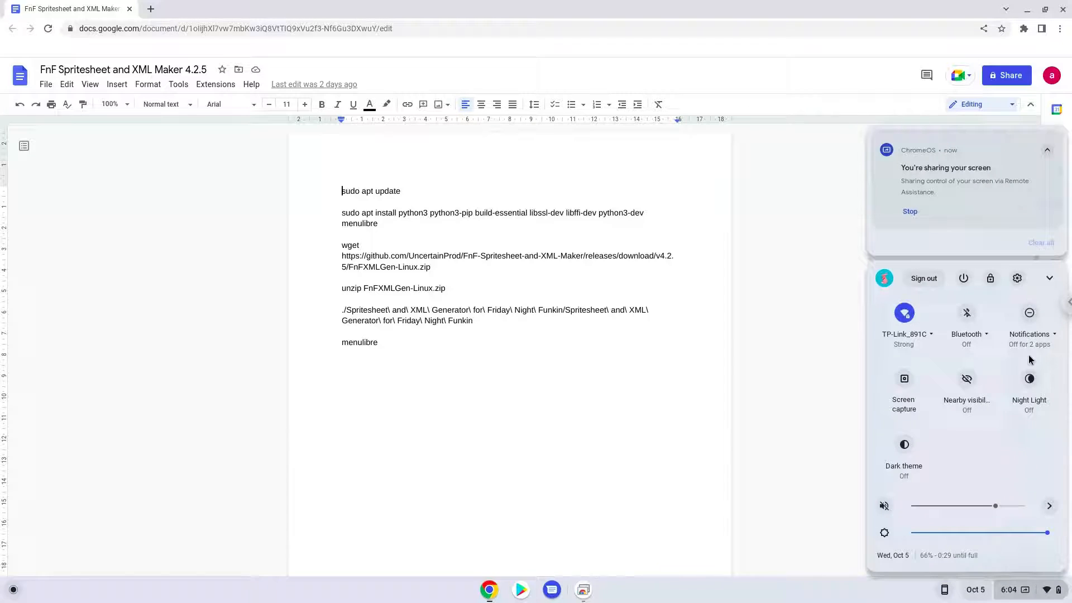
# - Open Settings at Developers and start turning on the Linux development environment
pyautogui.click(1016, 278)
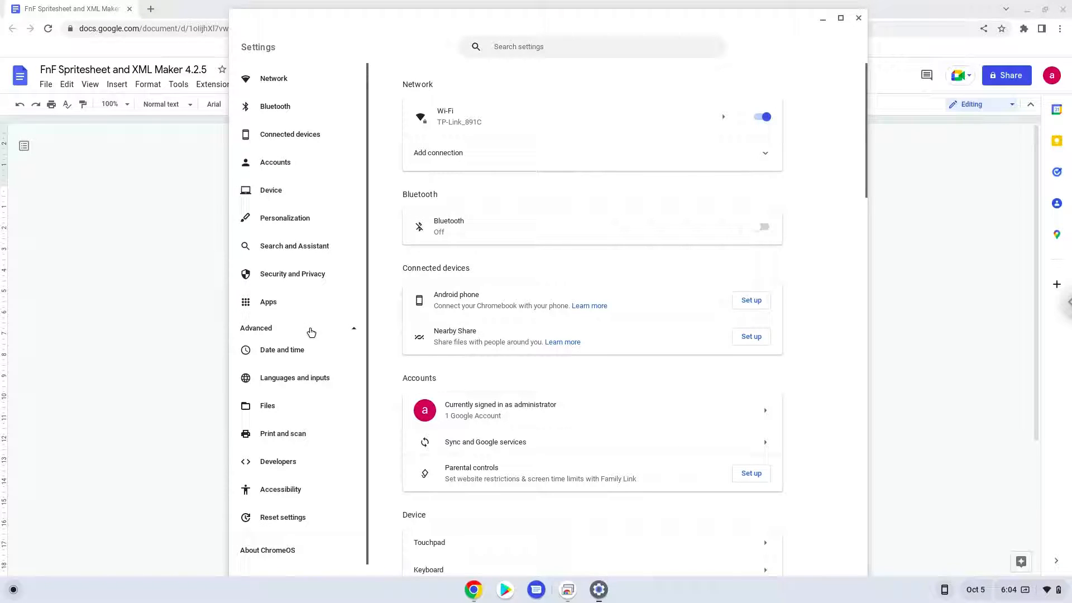
pyautogui.moveTo(306, 468)
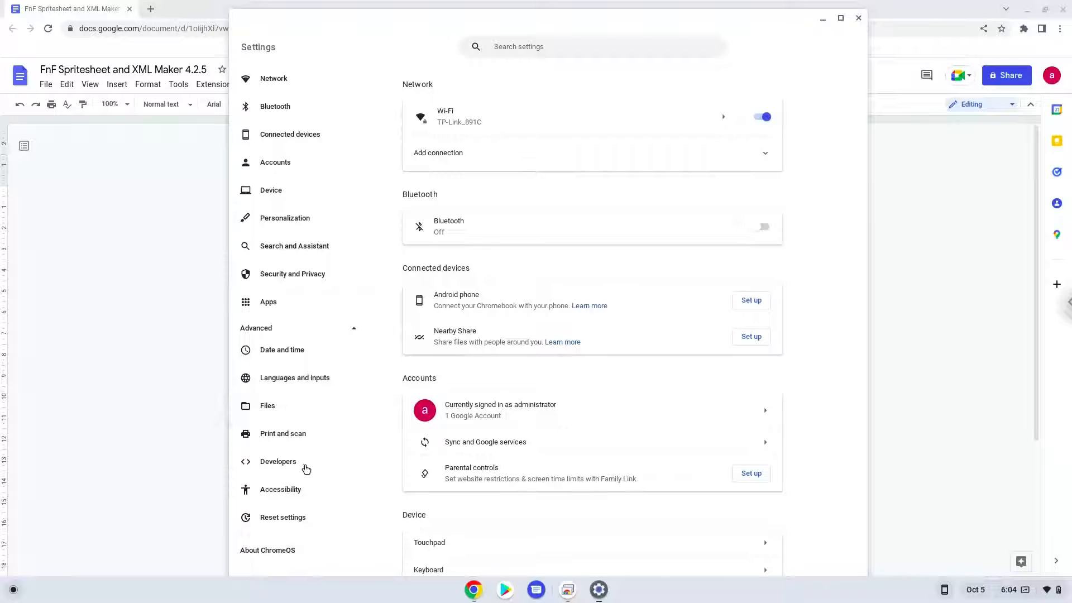
pyautogui.click(278, 460)
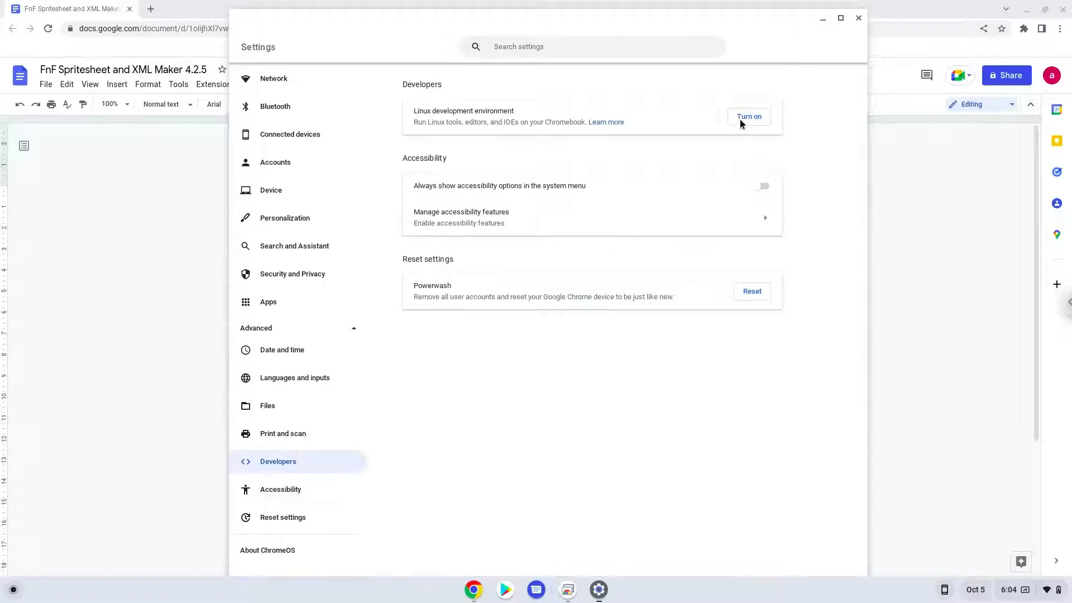
pyautogui.click(749, 116)
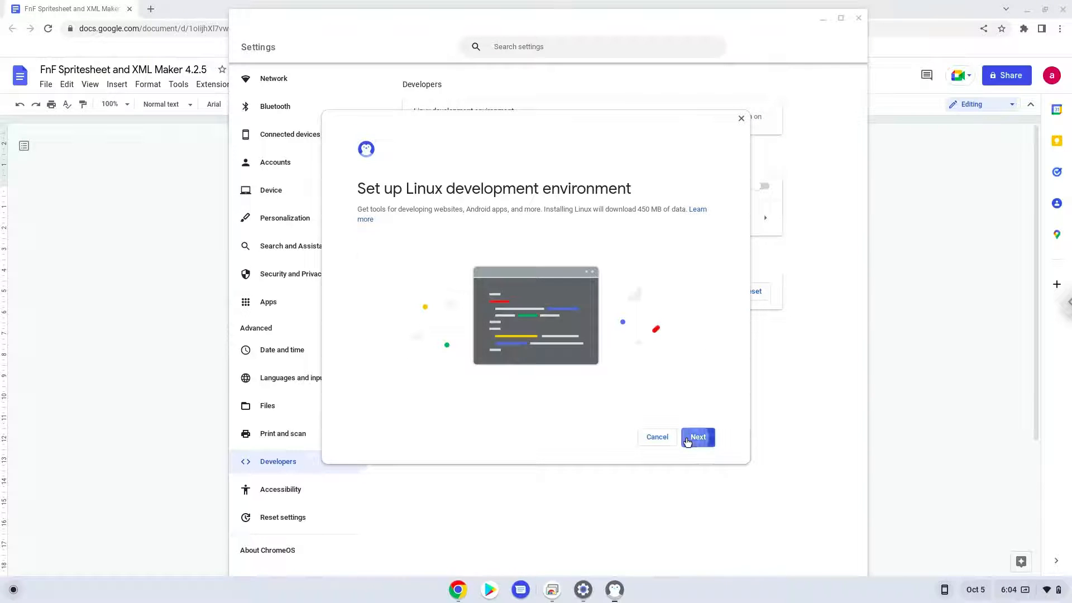
# - Proceed through the Linux installer so the development environment gets installed
pyautogui.click(697, 436)
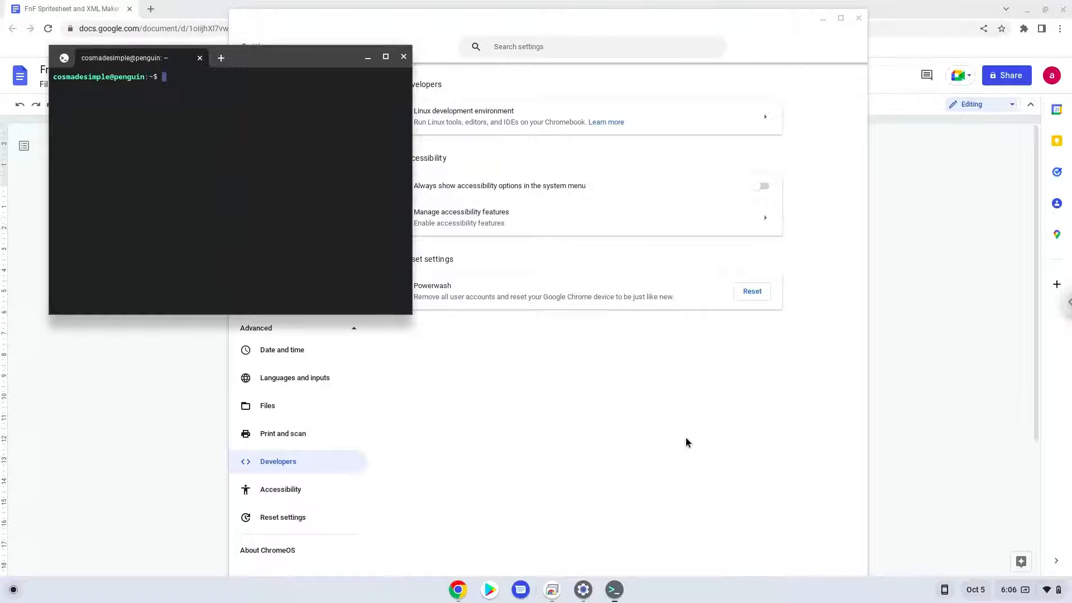
pyautogui.moveTo(422, 52)
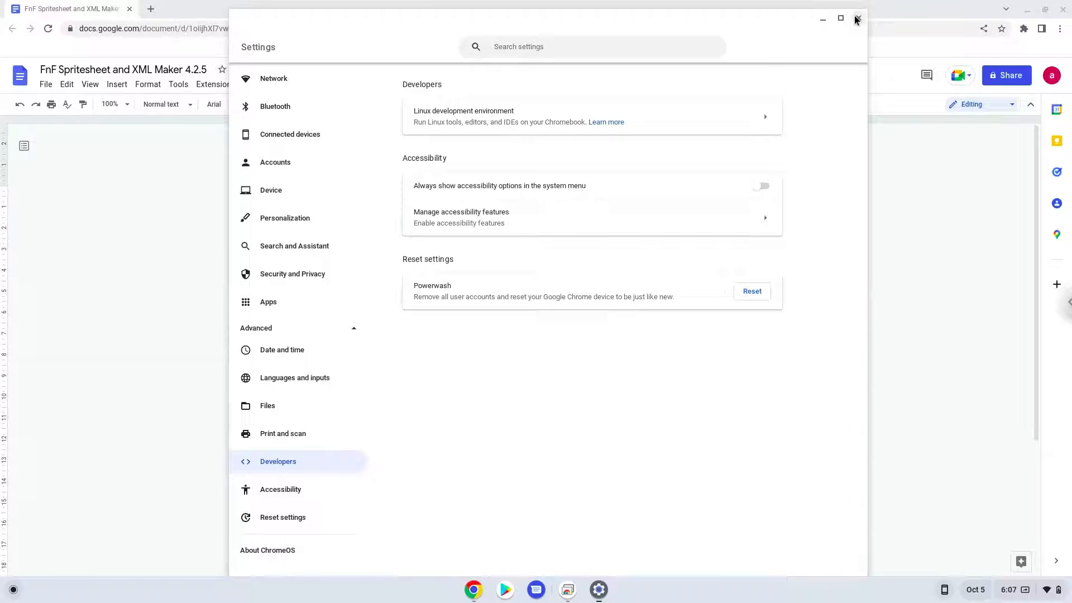
# - Close Settings, copy the sudo apt update line, and launch Terminal from the launcher
pyautogui.click(857, 18)
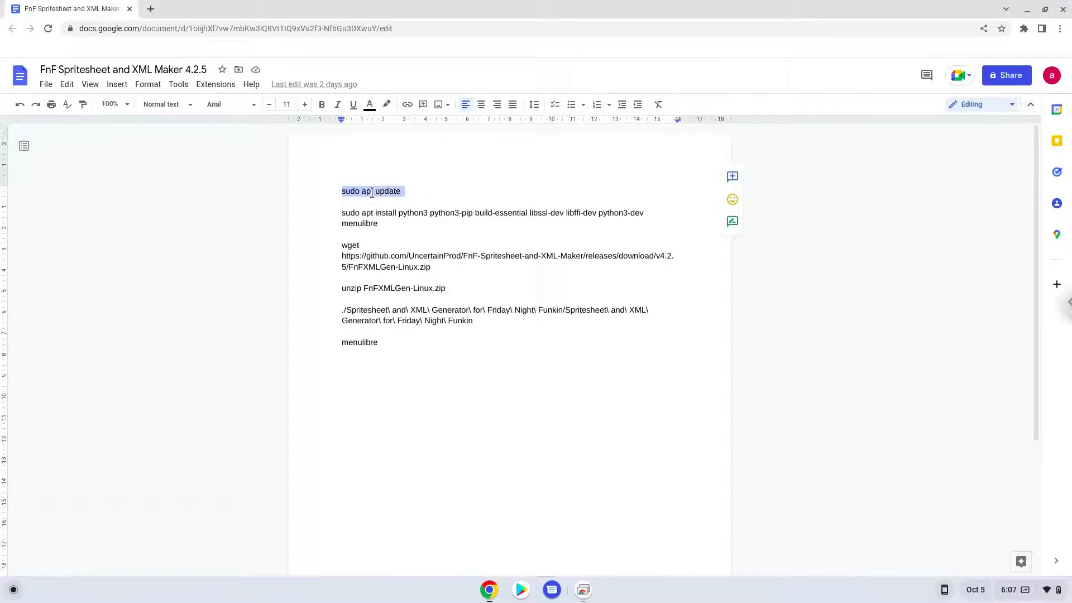
pyautogui.rightClick(371, 191)
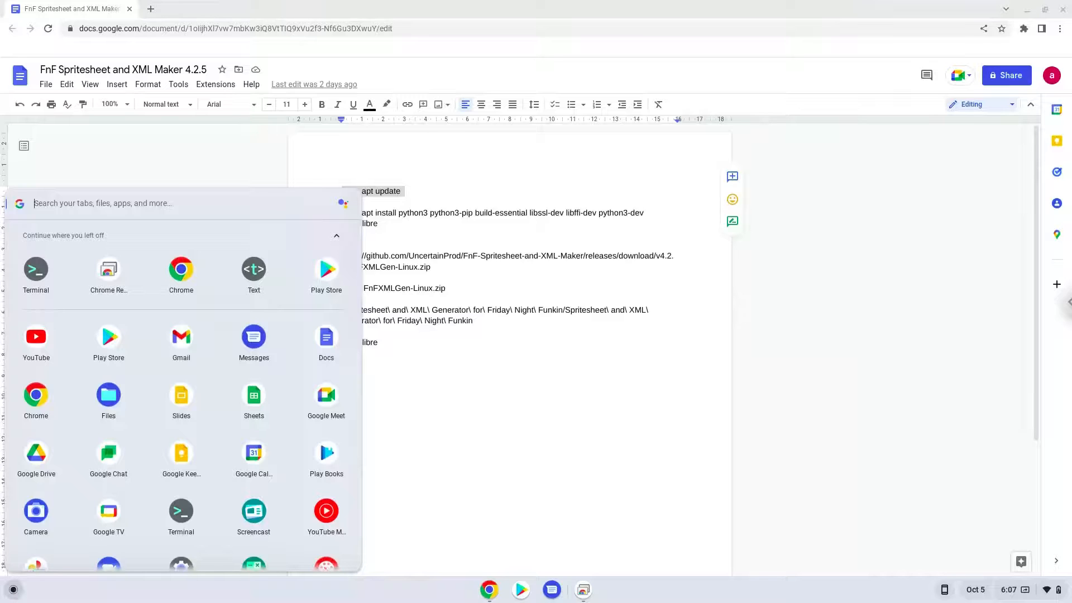
pyautogui.write('terminal')
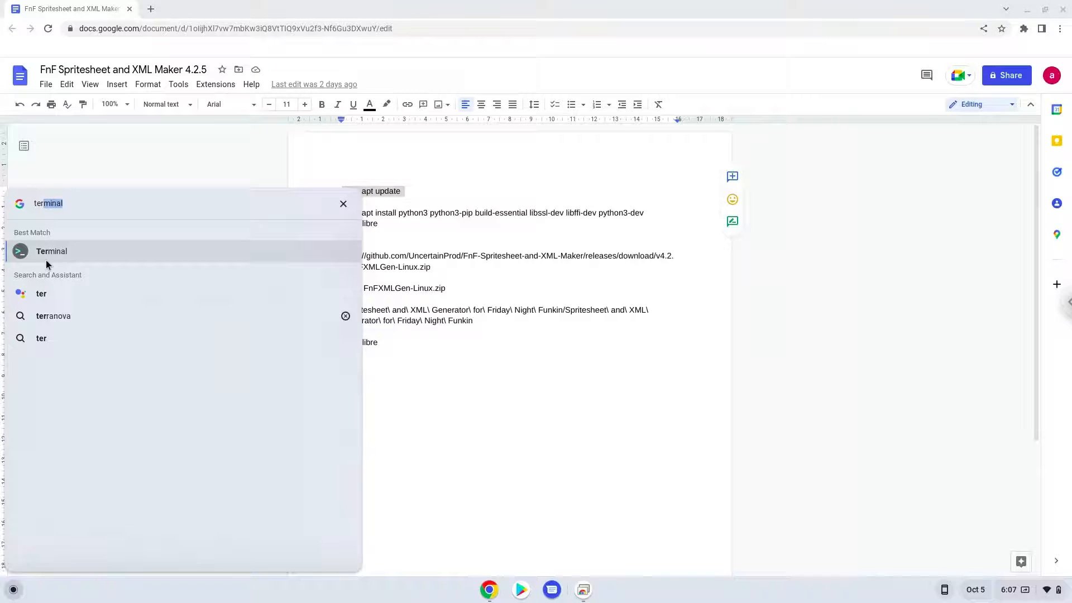
pyautogui.click(52, 251)
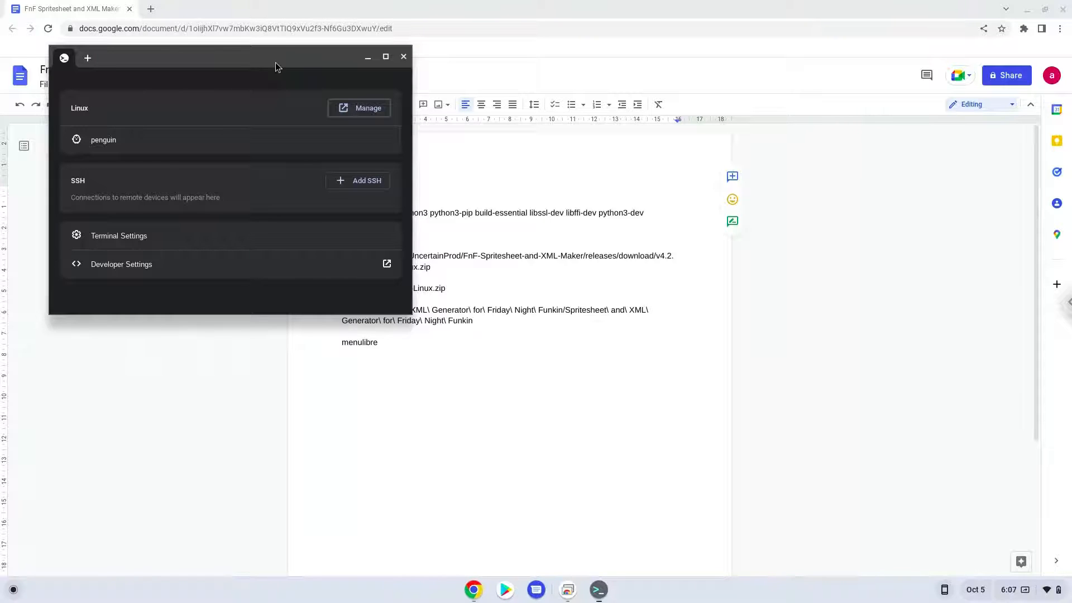
# - Run sudo apt update in the penguin container, then return to the command document
pyautogui.click(385, 57)
pyautogui.write('sudo apt update')
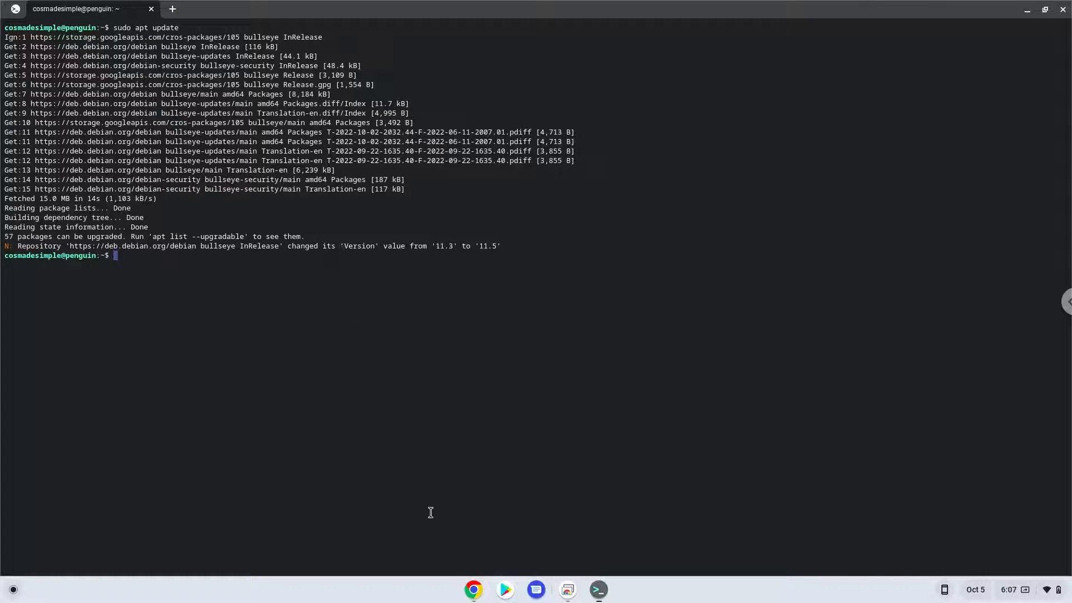
pyautogui.click(472, 589)
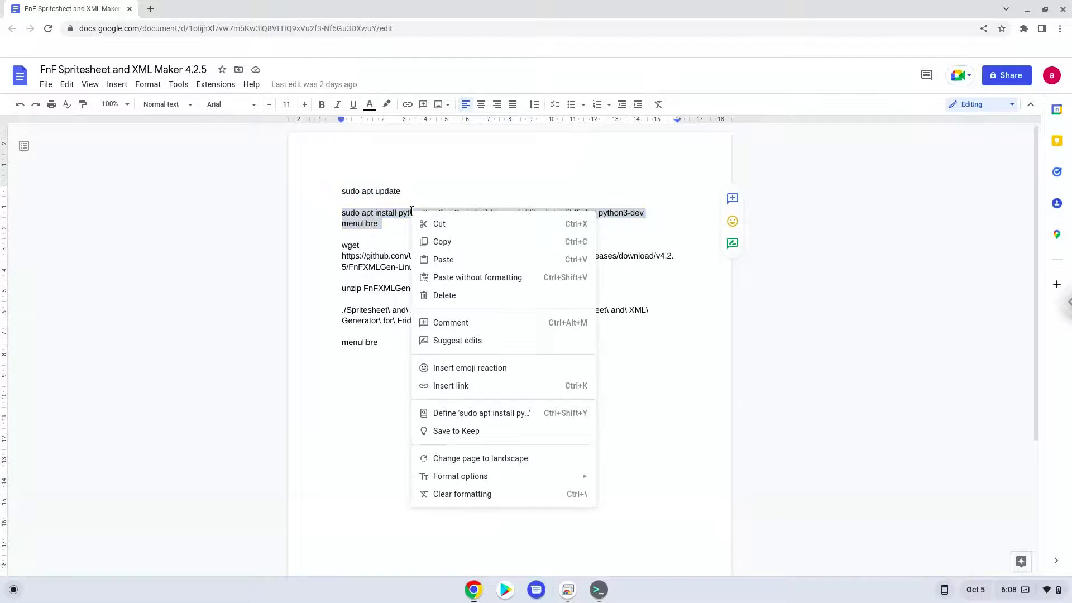
# - Copy the apt install command for python3, pip, build-essential, dev libraries and menulibre, and run it
pyautogui.click(502, 348)
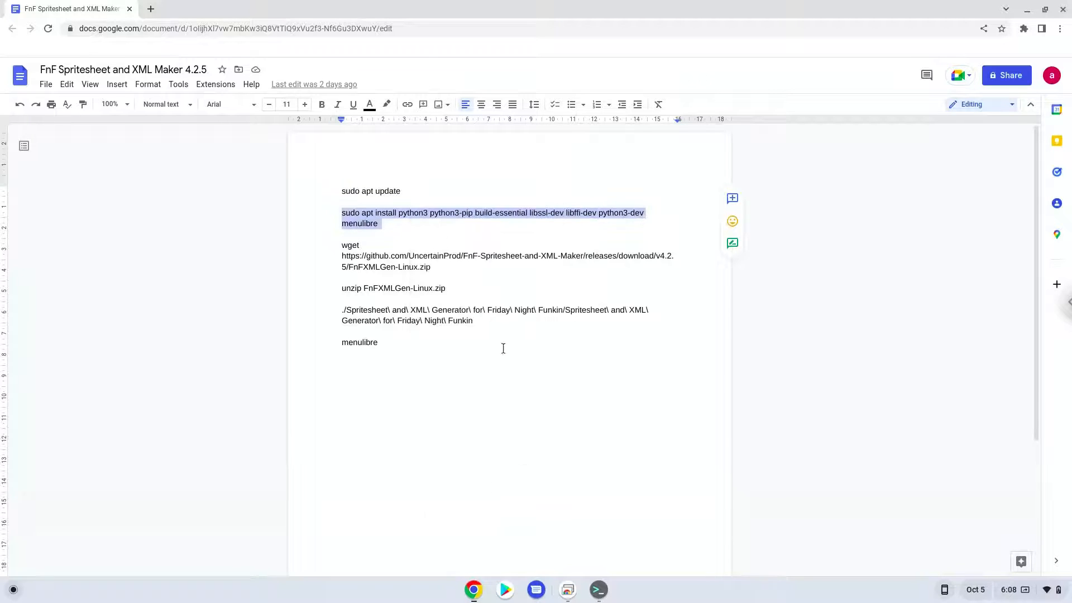
pyautogui.click(596, 590)
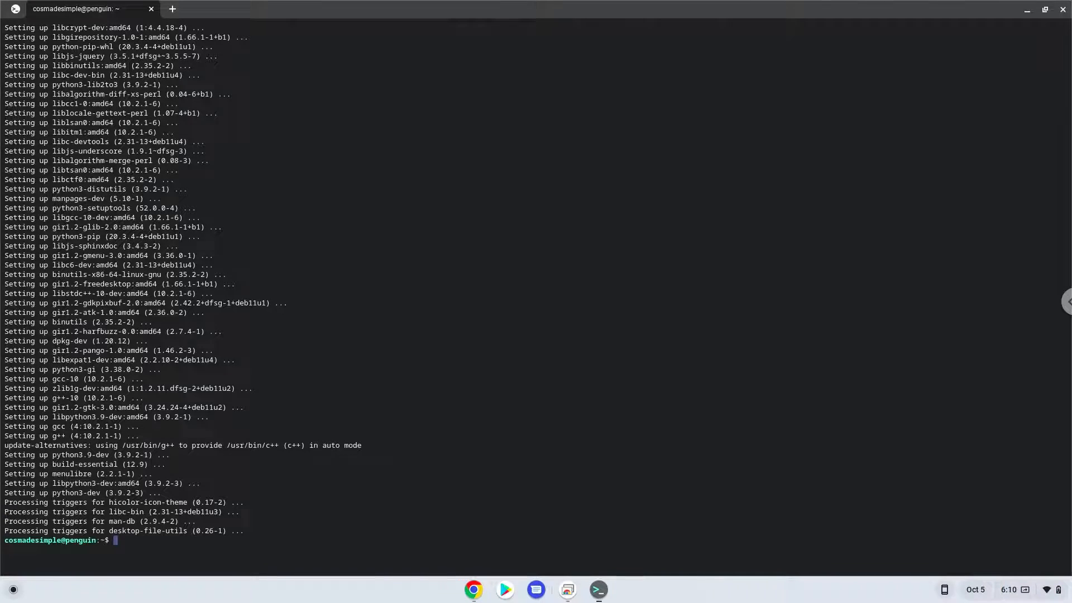
pyautogui.moveTo(479, 573)
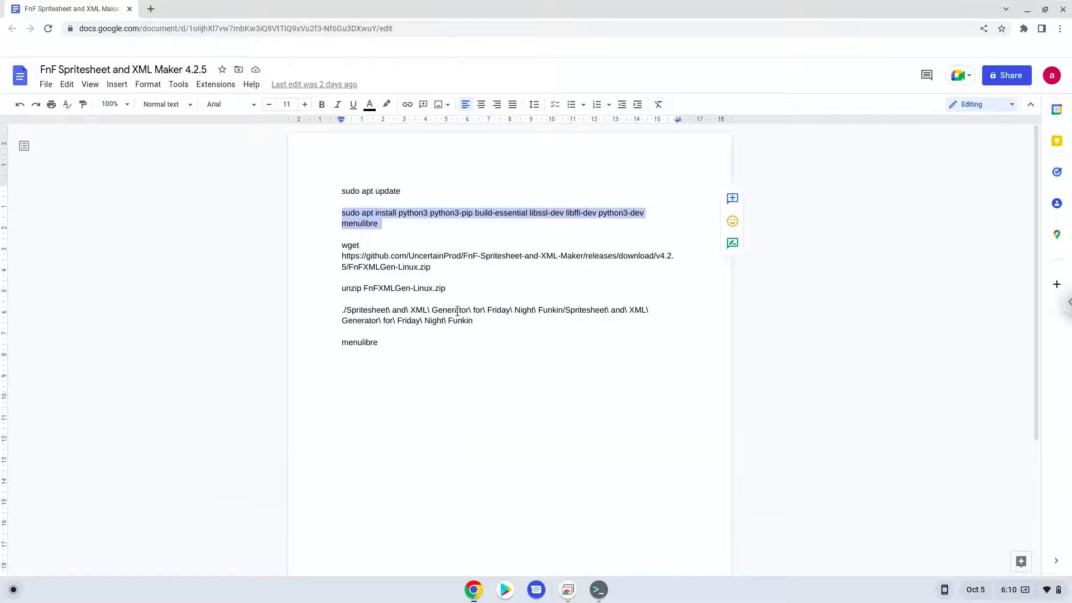
# - Copy and run the wget command for FnFXMLGen-Linux.zip, then return to Docs
pyautogui.doubleClick(434, 256)
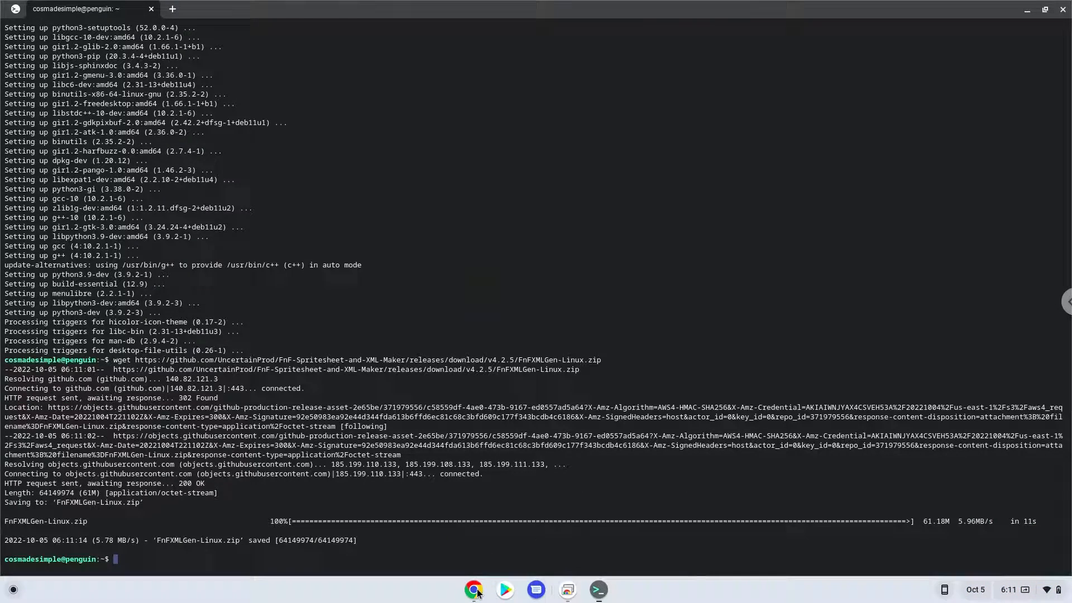
pyautogui.click(473, 588)
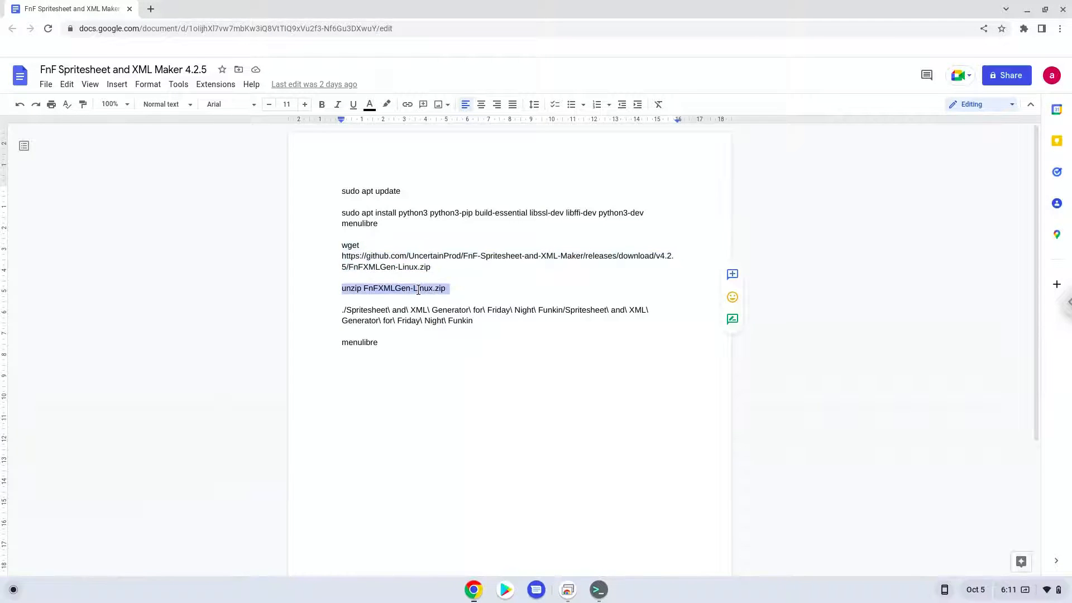
# - Copy the unzip FnFXMLGen-Linux.zip command and bring up Terminal to run it
pyautogui.rightClick(417, 288)
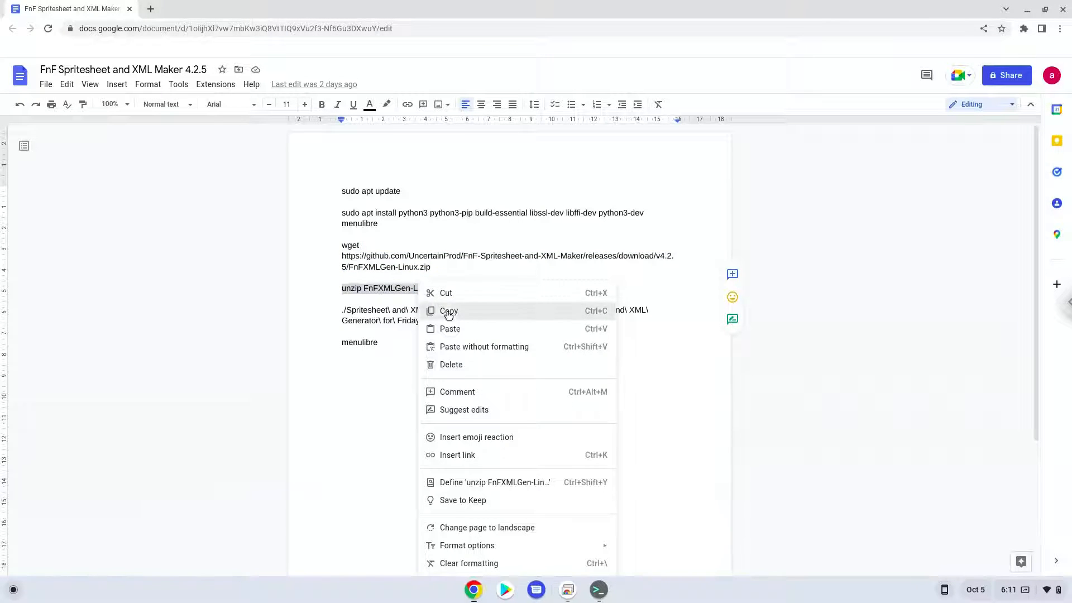
pyautogui.click(448, 311)
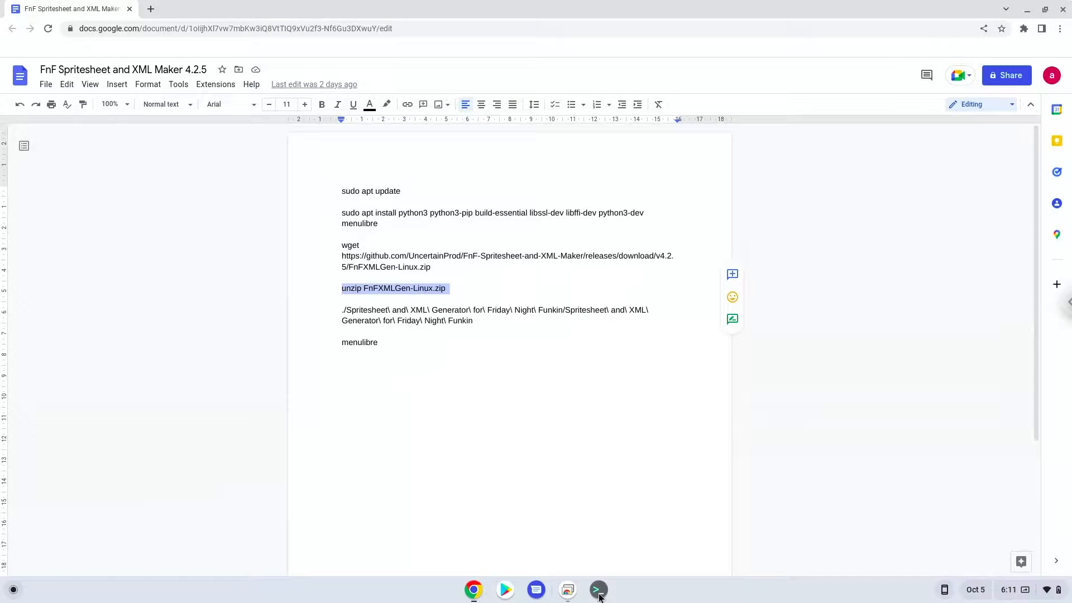
pyautogui.click(597, 590)
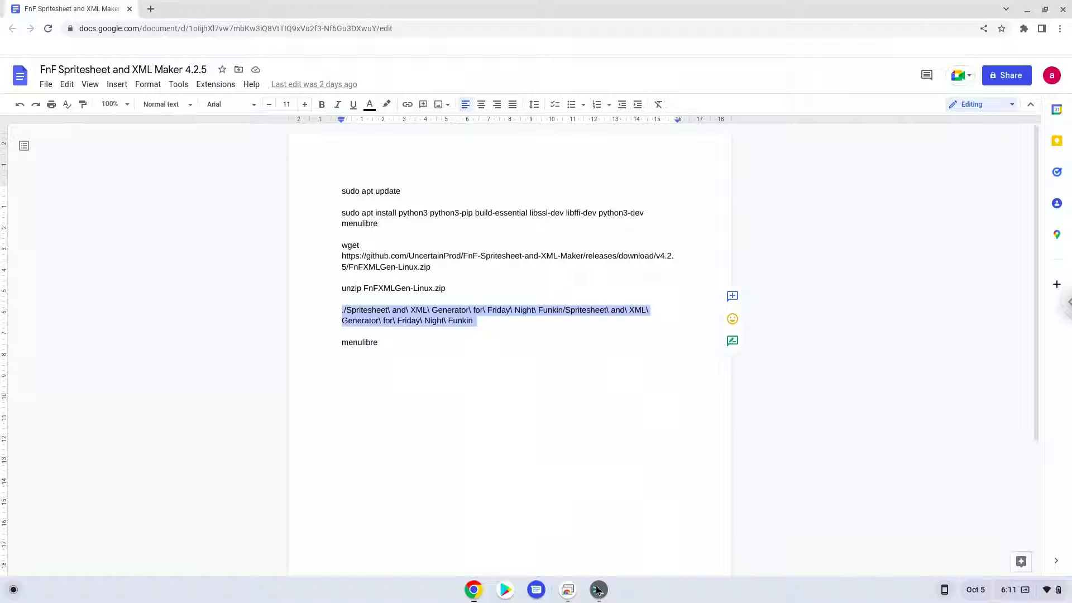
# - Run the generator launch command in Terminal, then close the generator window
pyautogui.click(597, 589)
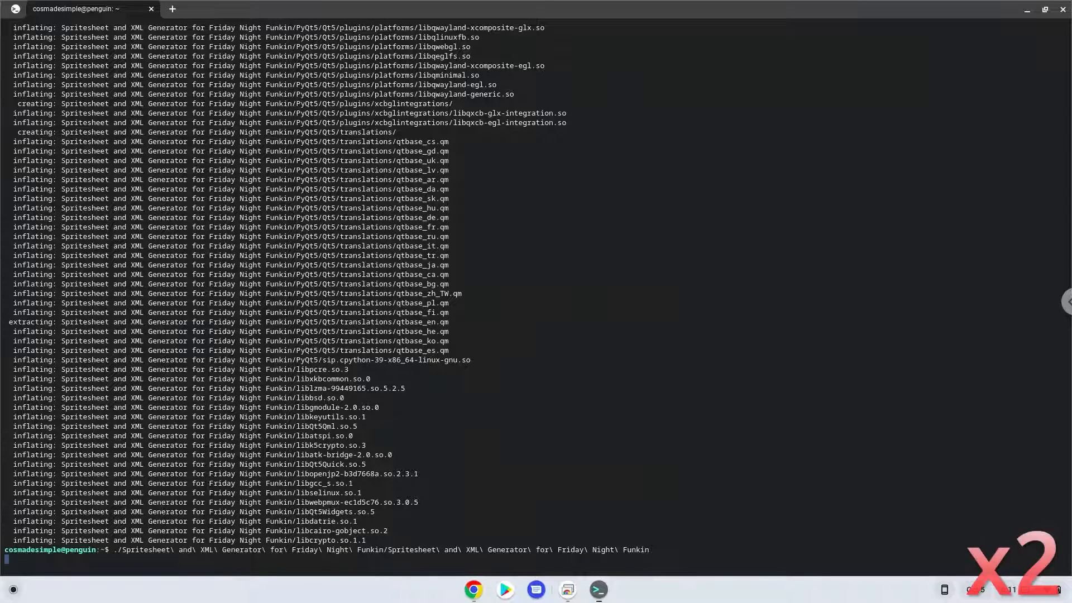
pyautogui.press('Return')
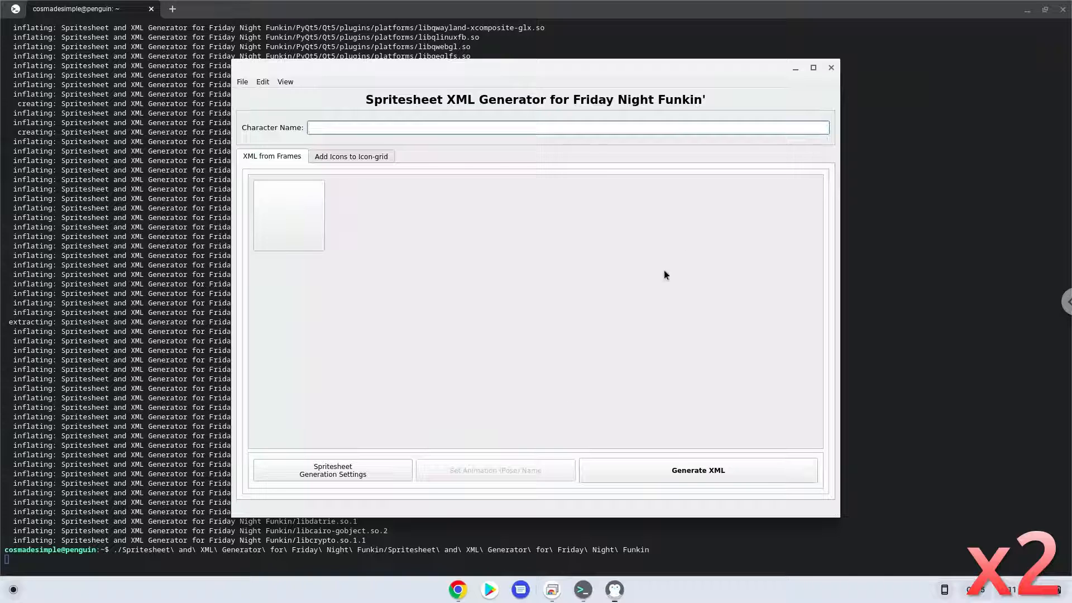
pyautogui.moveTo(831, 67)
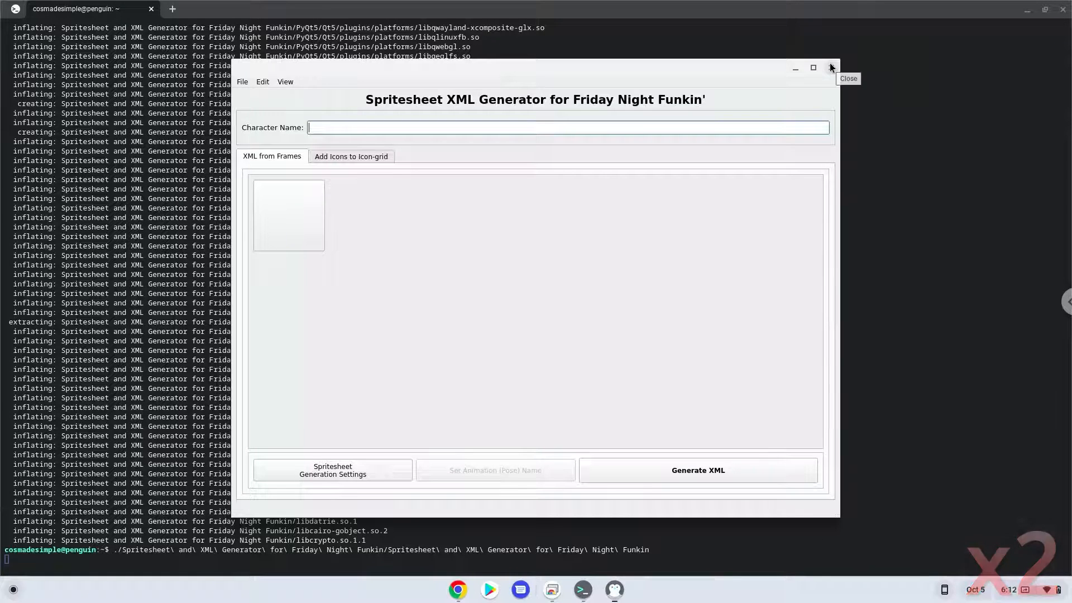
pyautogui.click(831, 67)
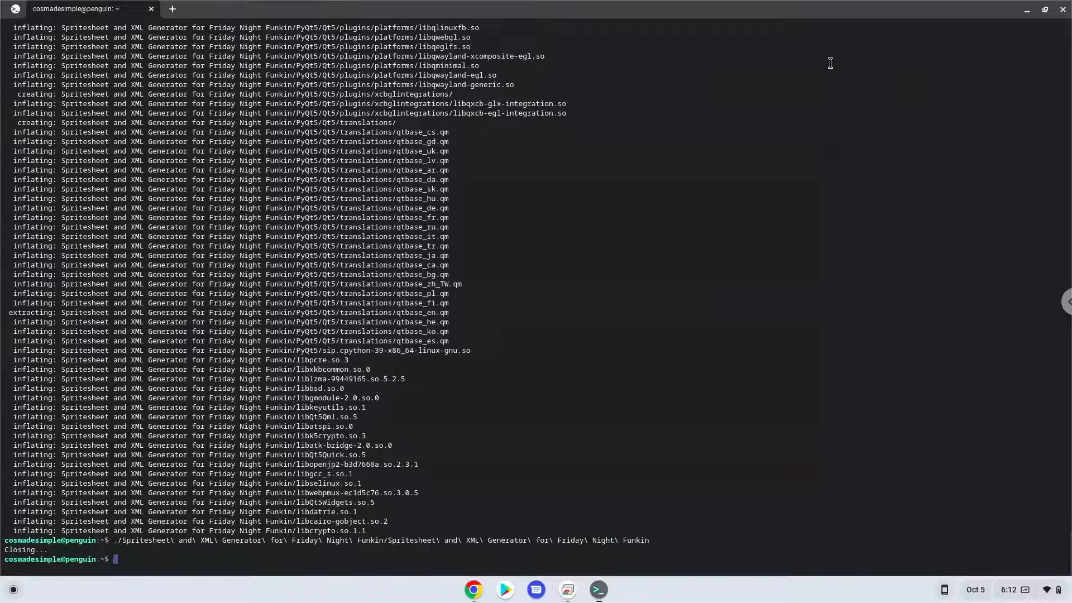
pyautogui.moveTo(640, 331)
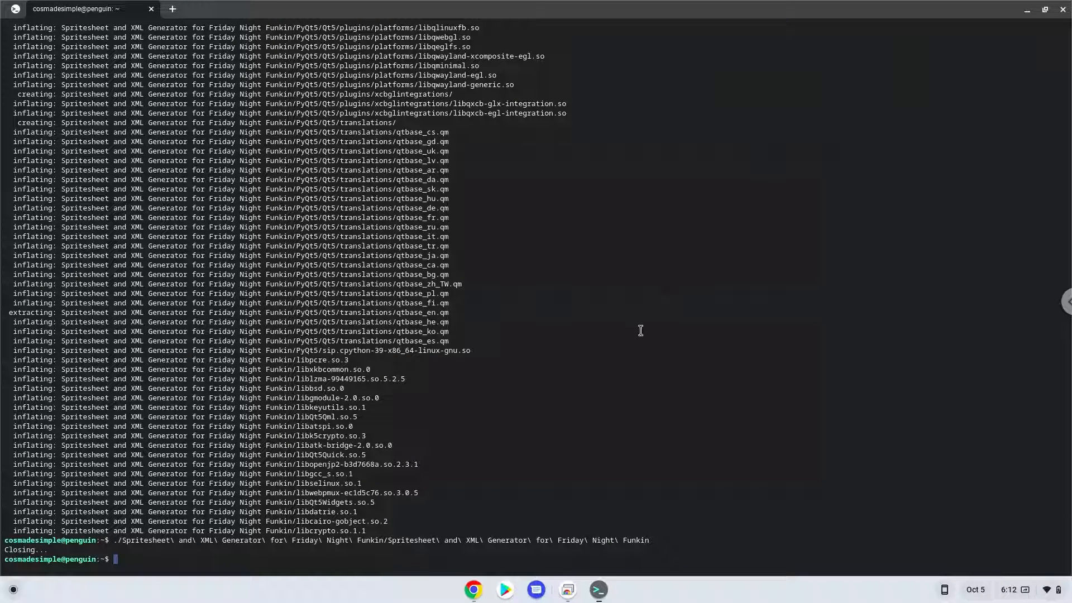
pyautogui.moveTo(472, 588)
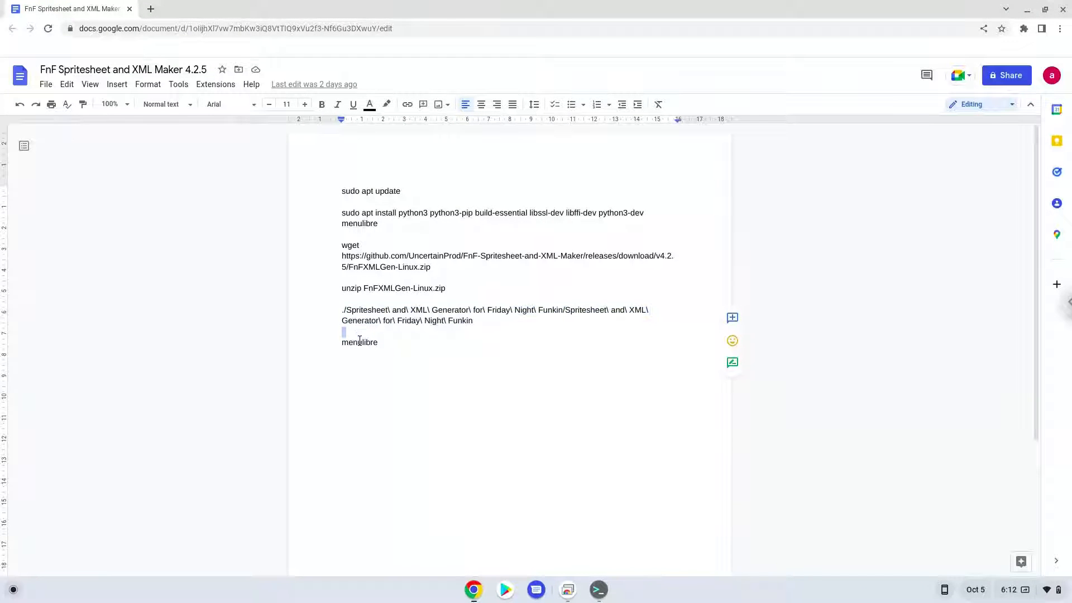
# - Select the 'menulibre' command in the document to copy into Terminal
pyautogui.doubleClick(359, 342)
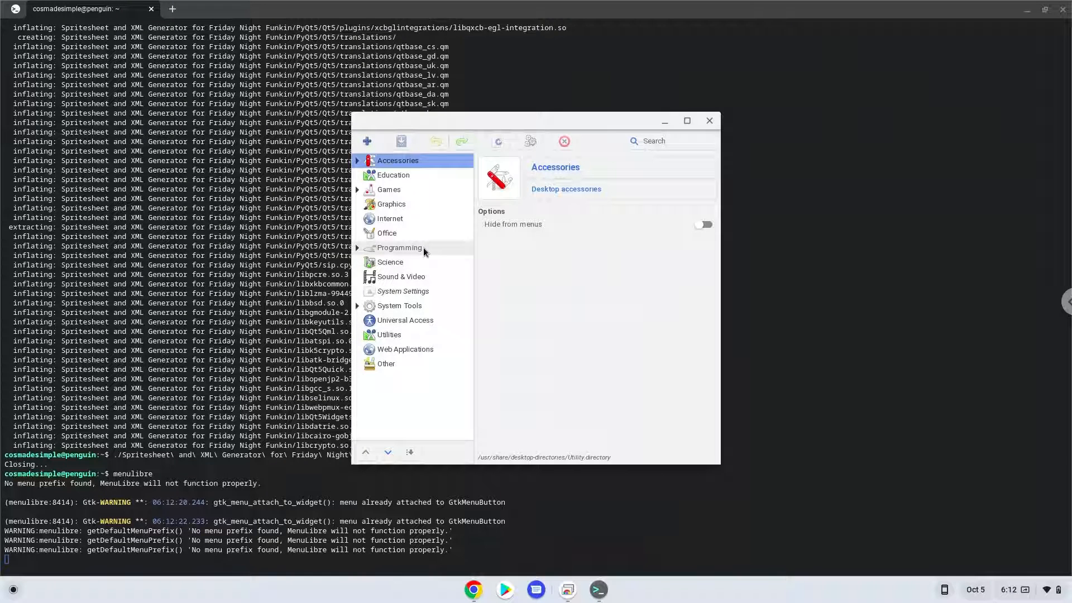
# - Add a new Programming launcher named 'FnF Spritesheet Maker' and browse for its command
pyautogui.click(400, 247)
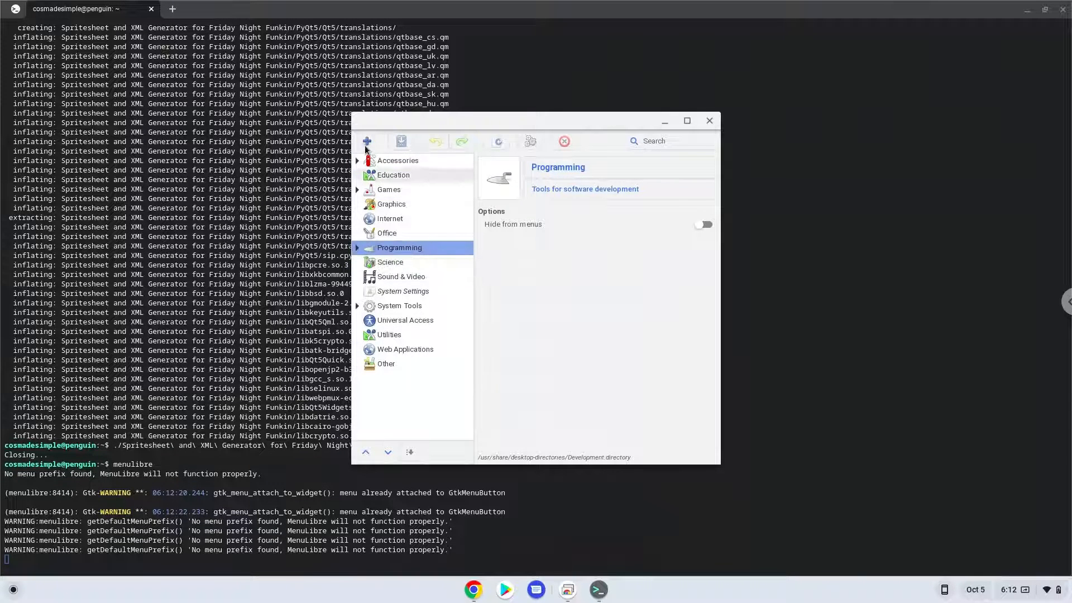
pyautogui.click(366, 142)
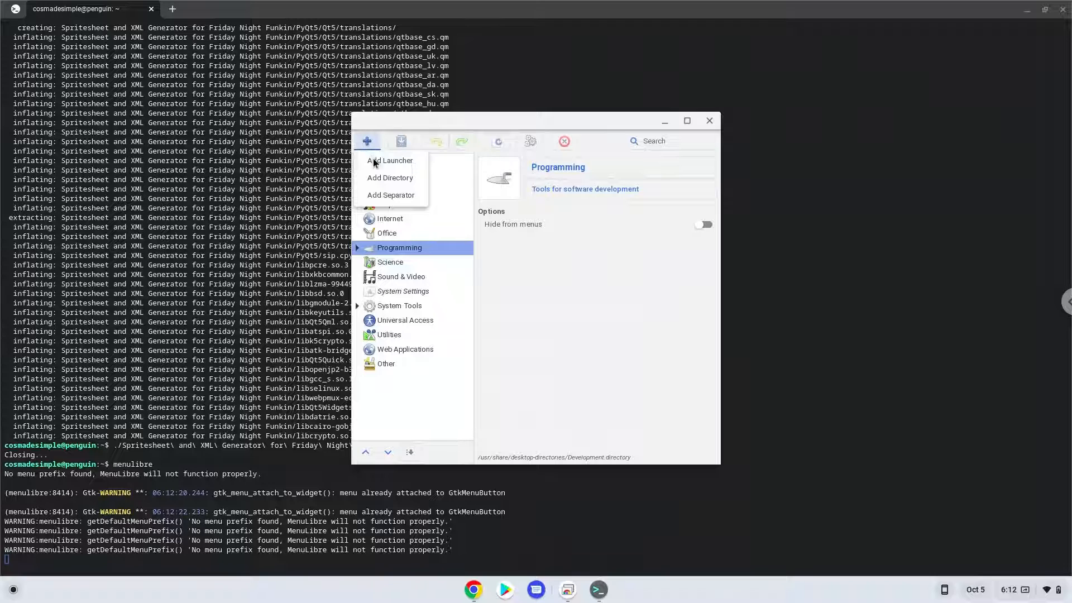
pyautogui.click(390, 160)
pyautogui.write('FnF Spritesheet Ma')
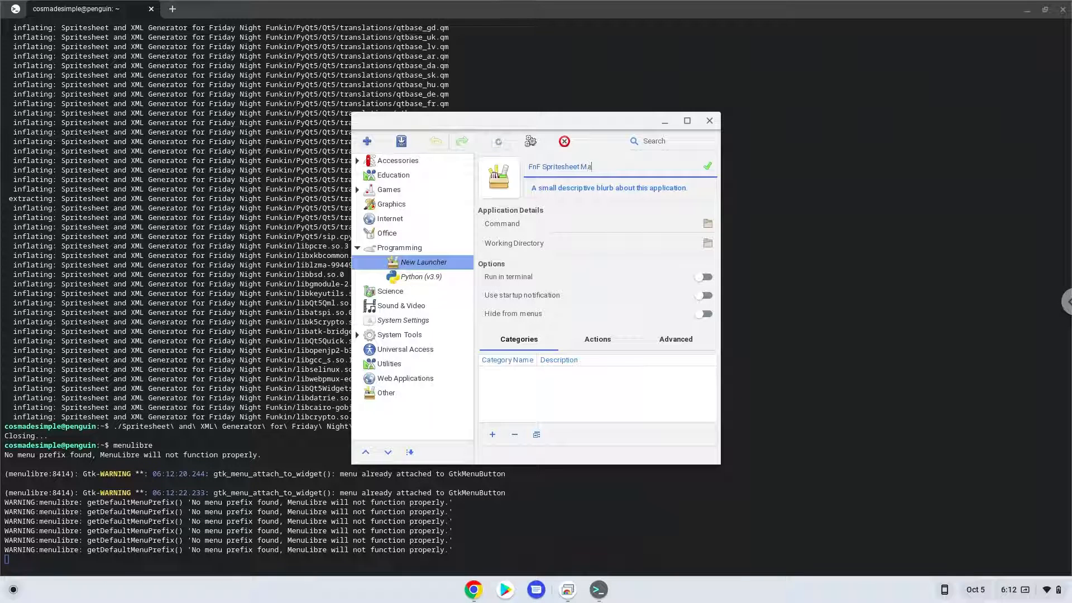
pyautogui.write('ker')
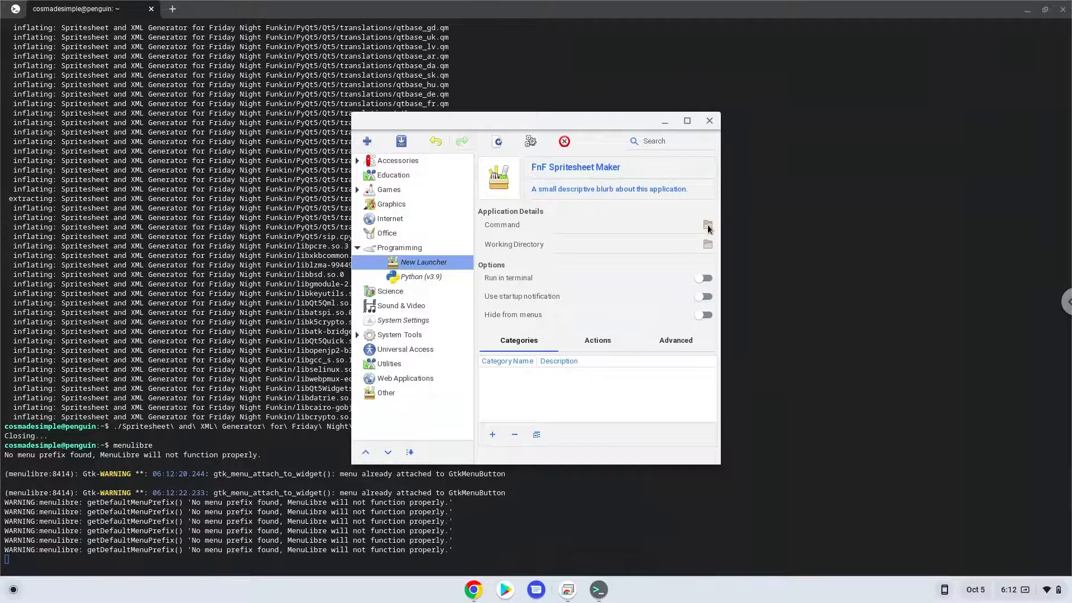
pyautogui.click(708, 225)
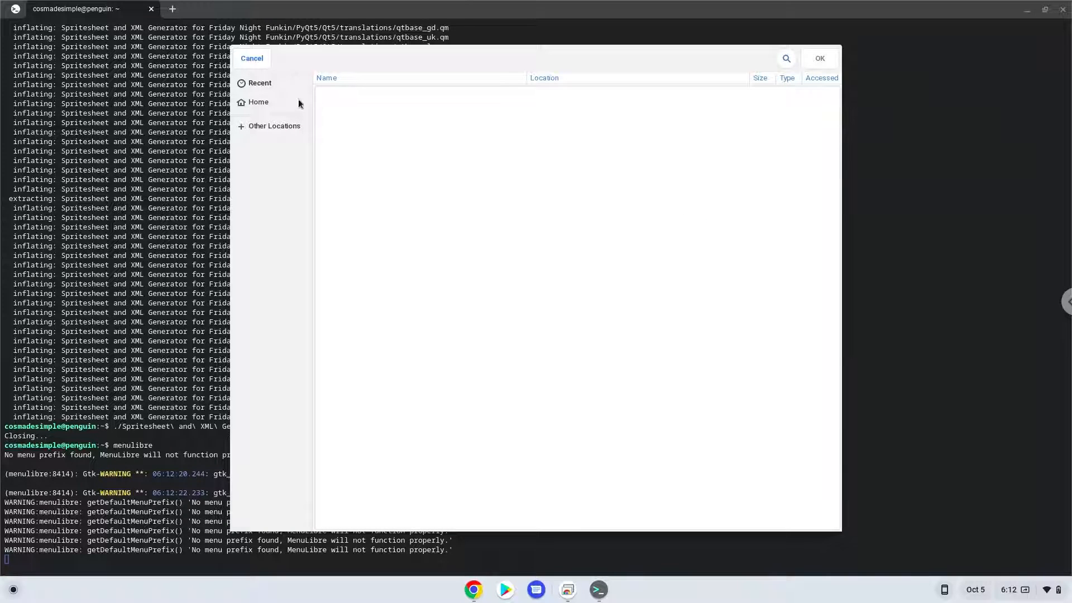
# - Pick the Spritesheet and XML Generator program file from the home generator folder as the command
pyautogui.click(258, 102)
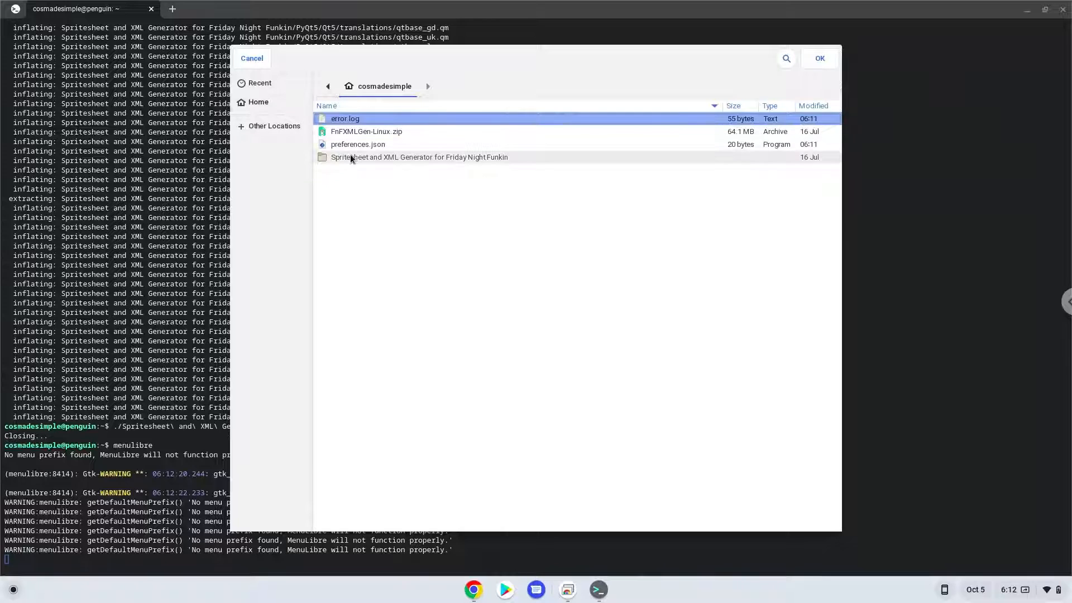
pyautogui.doubleClick(420, 157)
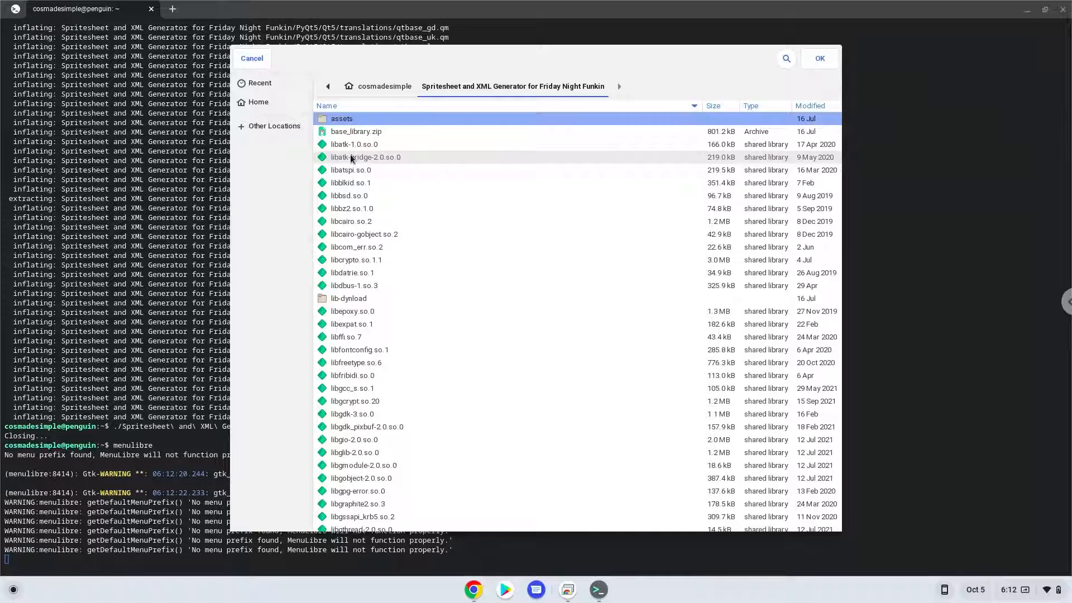
pyautogui.scroll(-3)
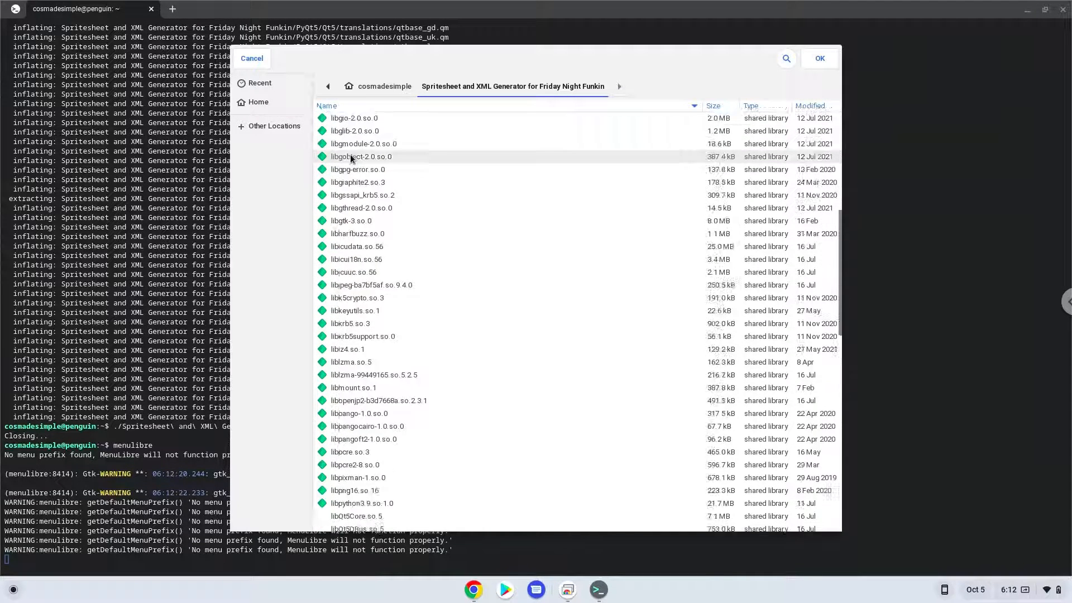
pyautogui.scroll(-3)
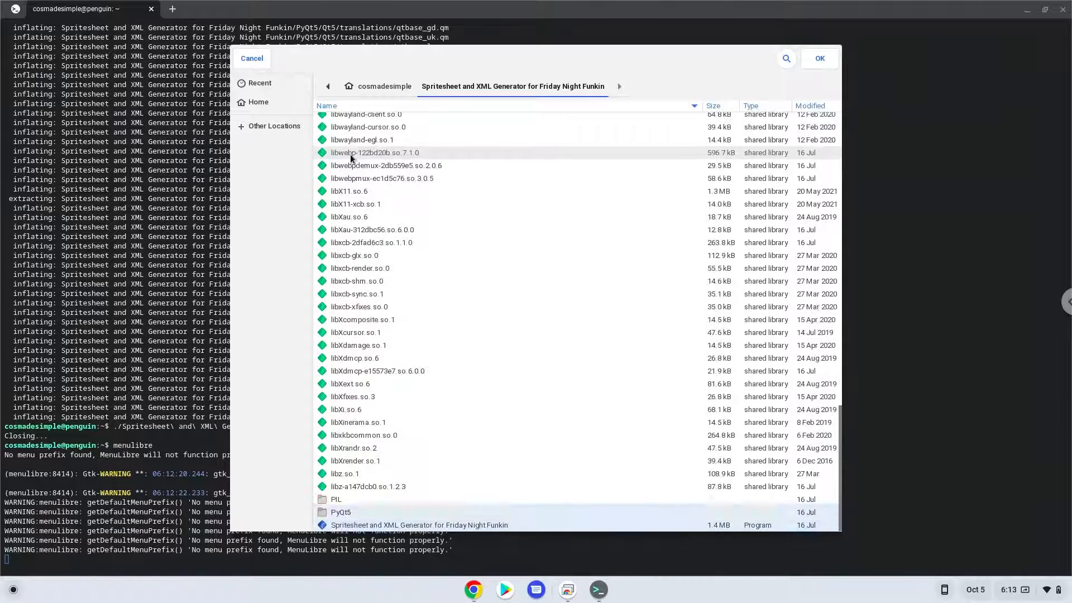
pyautogui.click(419, 524)
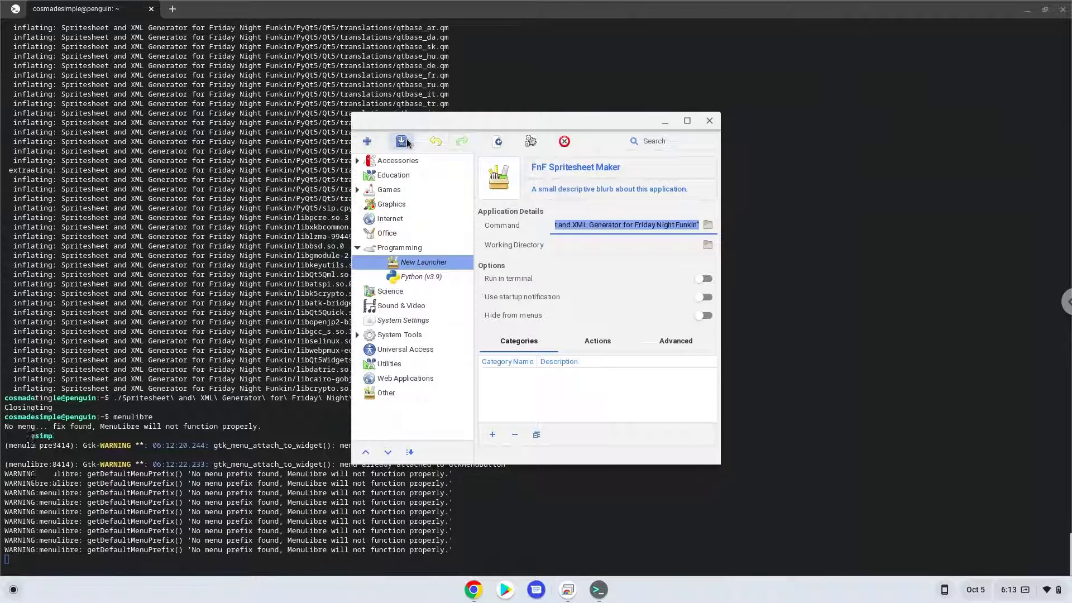
# - Save the FnF Spritesheet Maker launcher and close MenuLibre and Terminal
pyautogui.click(402, 141)
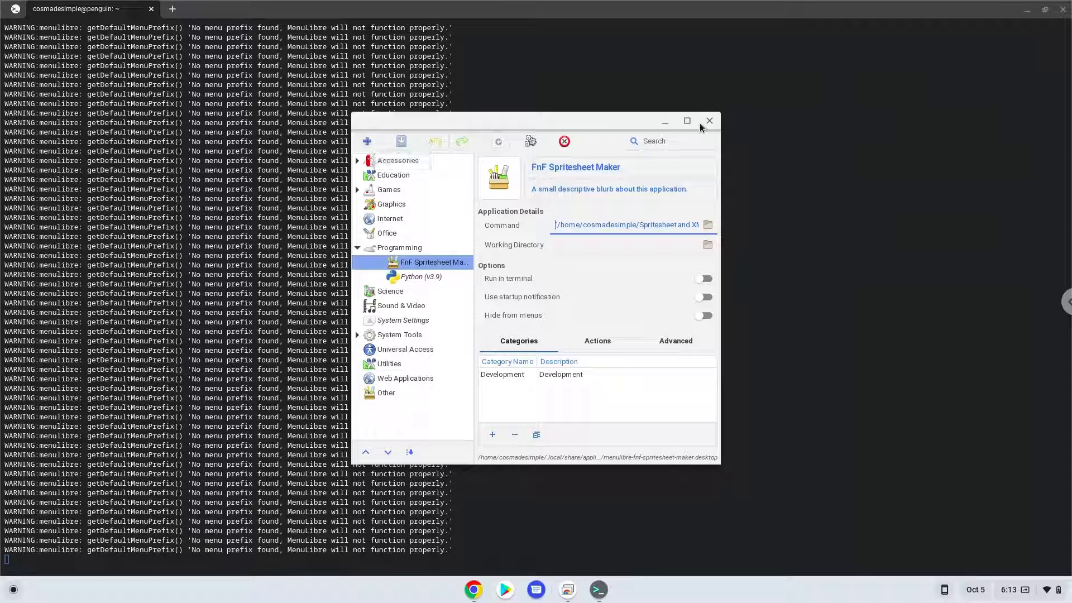
pyautogui.click(709, 121)
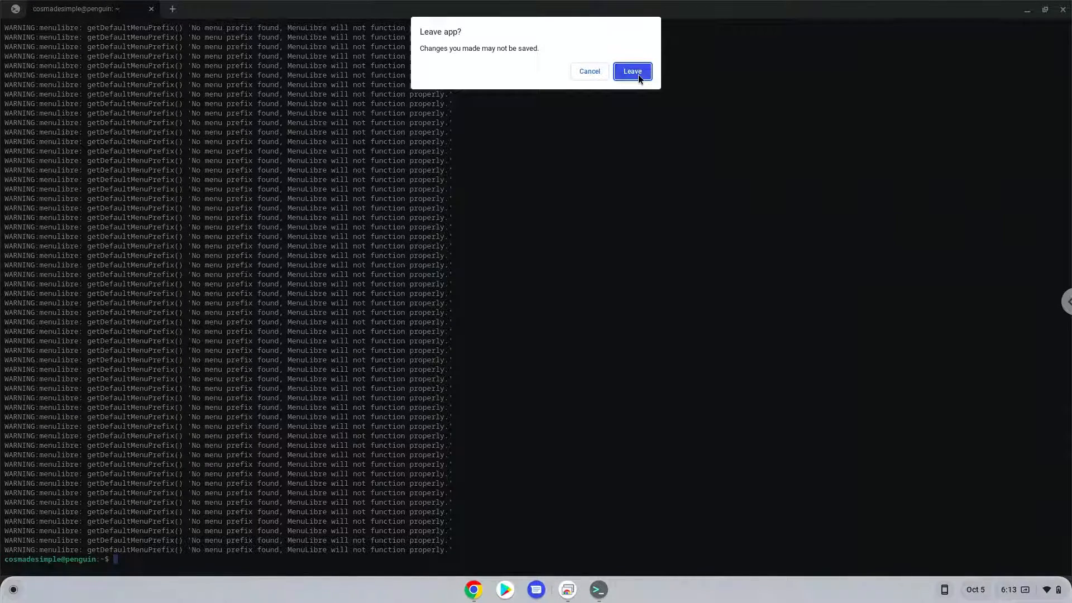
pyautogui.click(631, 71)
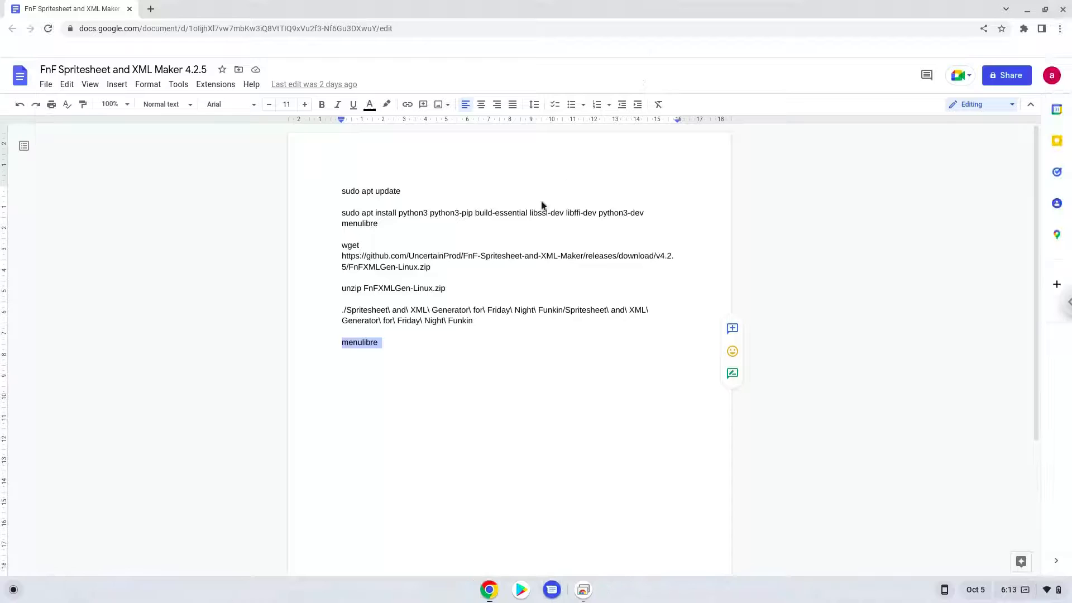
# - Launch FnF Spritesheet Maker from the ChromeOS app launcher
pyautogui.click(12, 590)
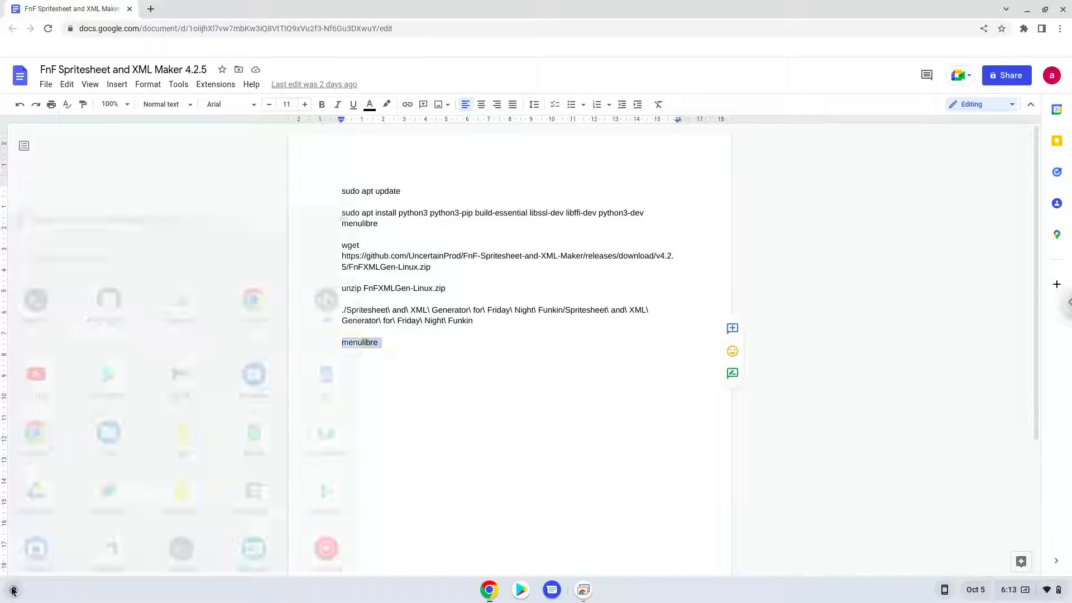
pyautogui.click(12, 590)
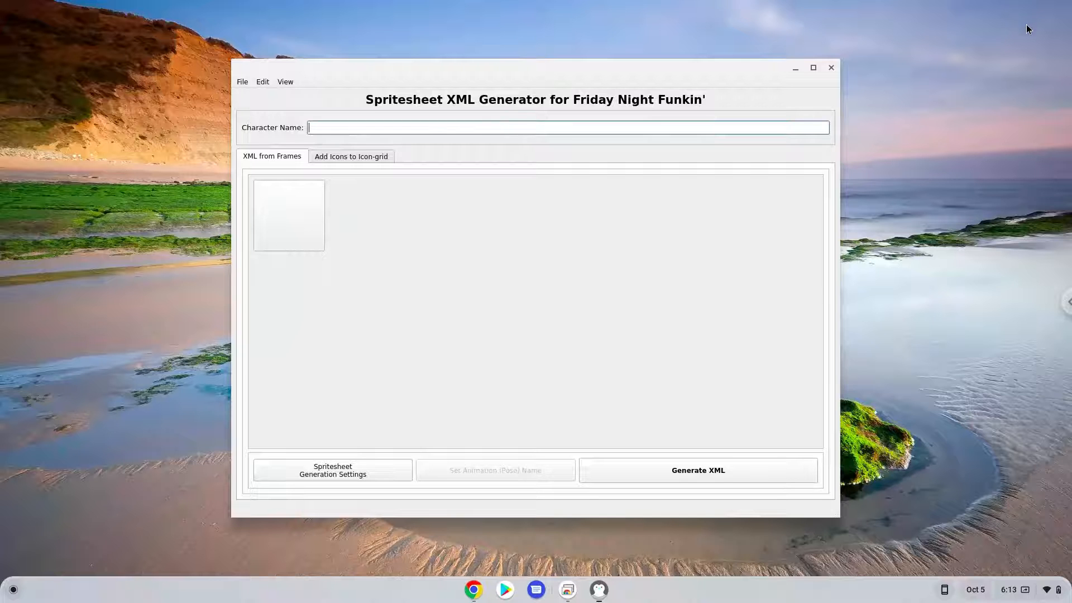
pyautogui.moveTo(1028, 539)
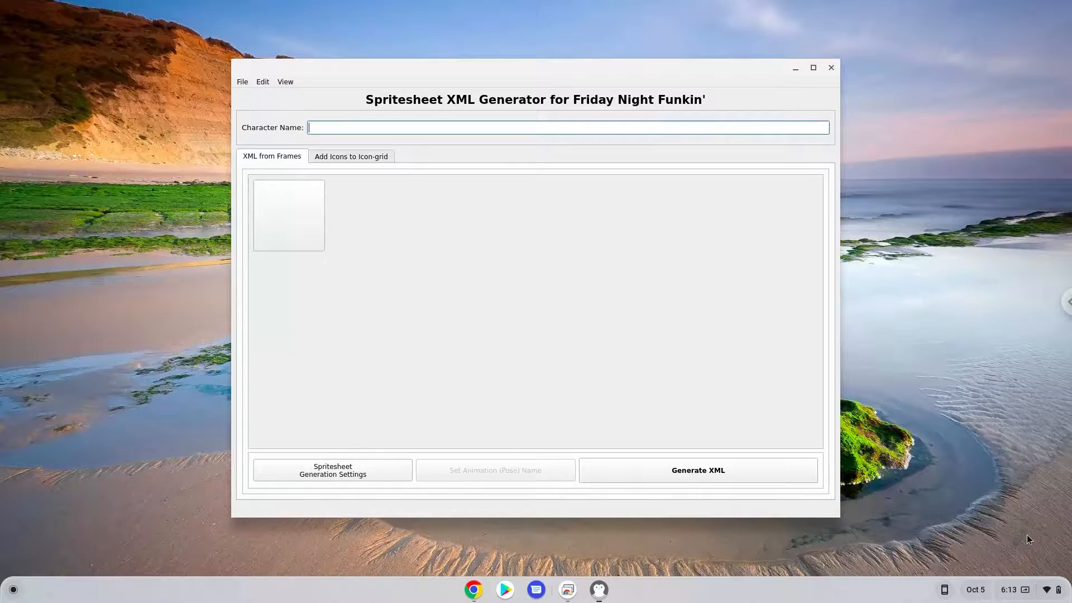